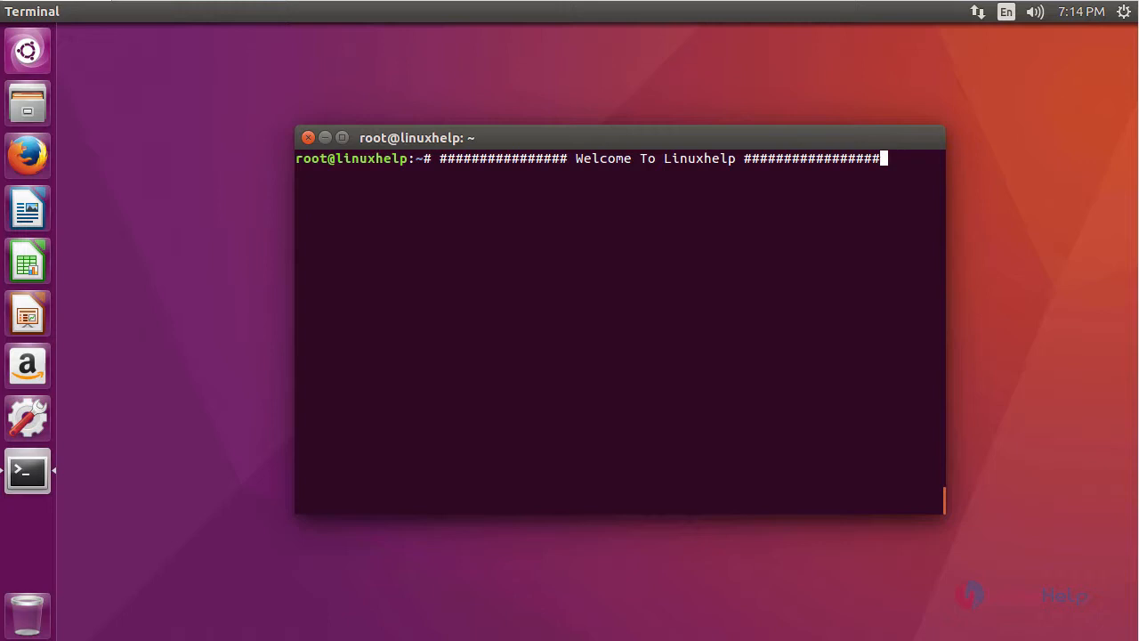
mouse_move(798, 445)
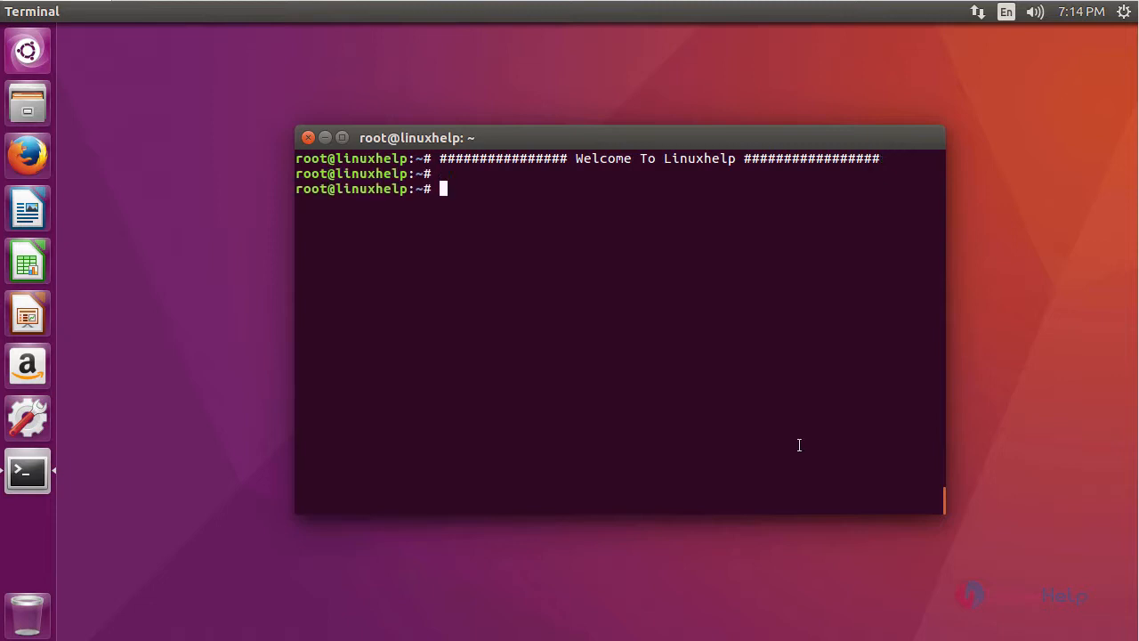
text(apt)
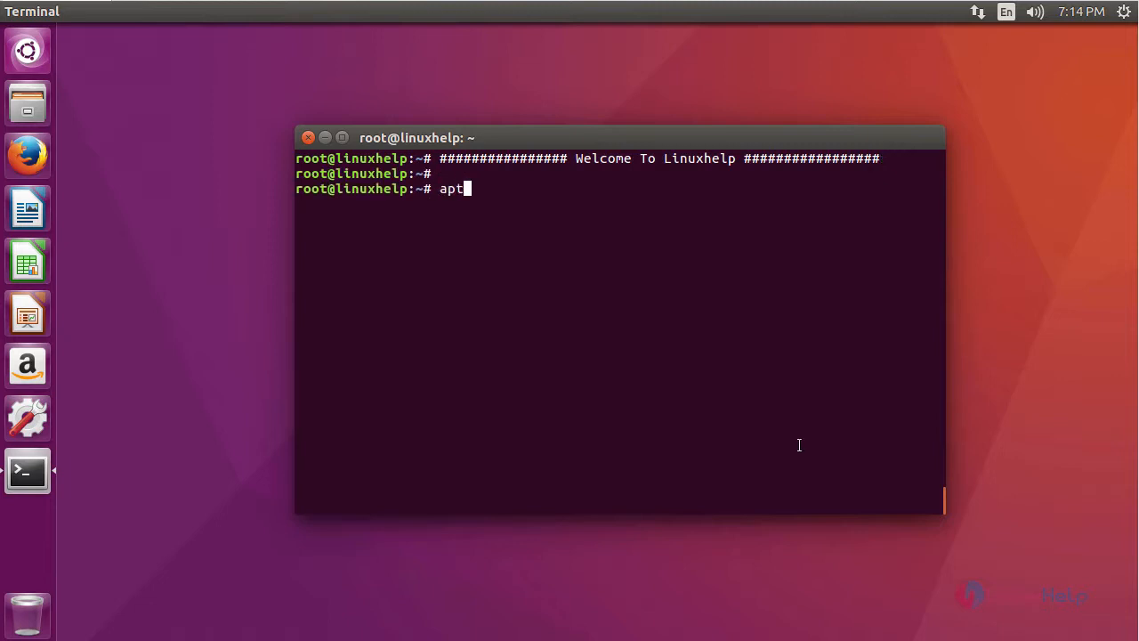
text(-get update)
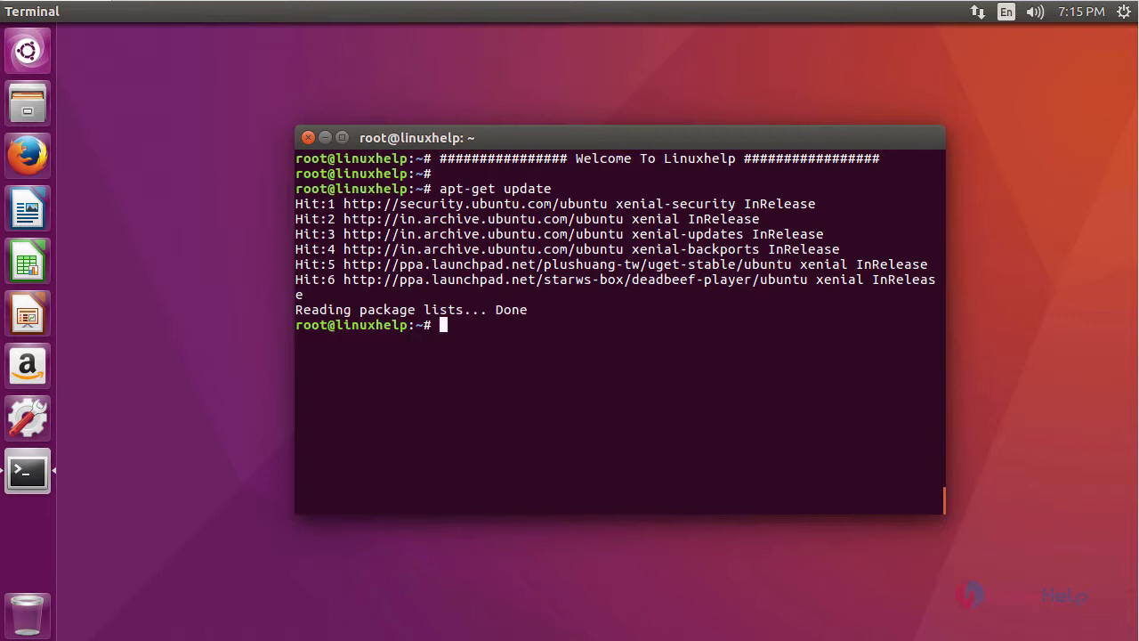
text(apt-get install gtk-recordmydesktop)
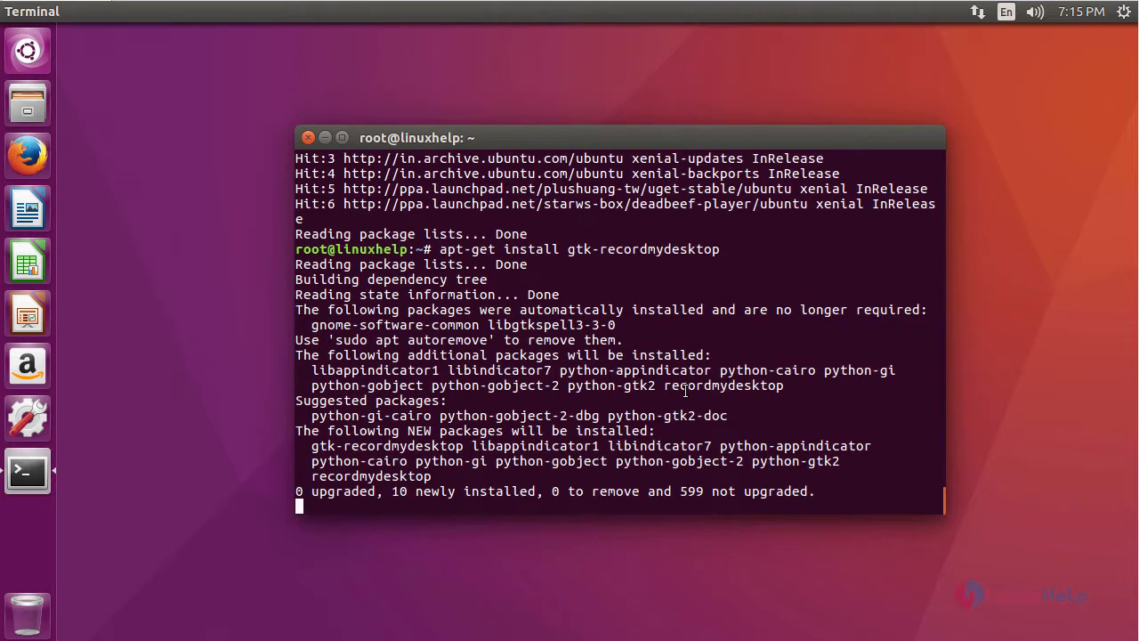
text(y)
text(record)
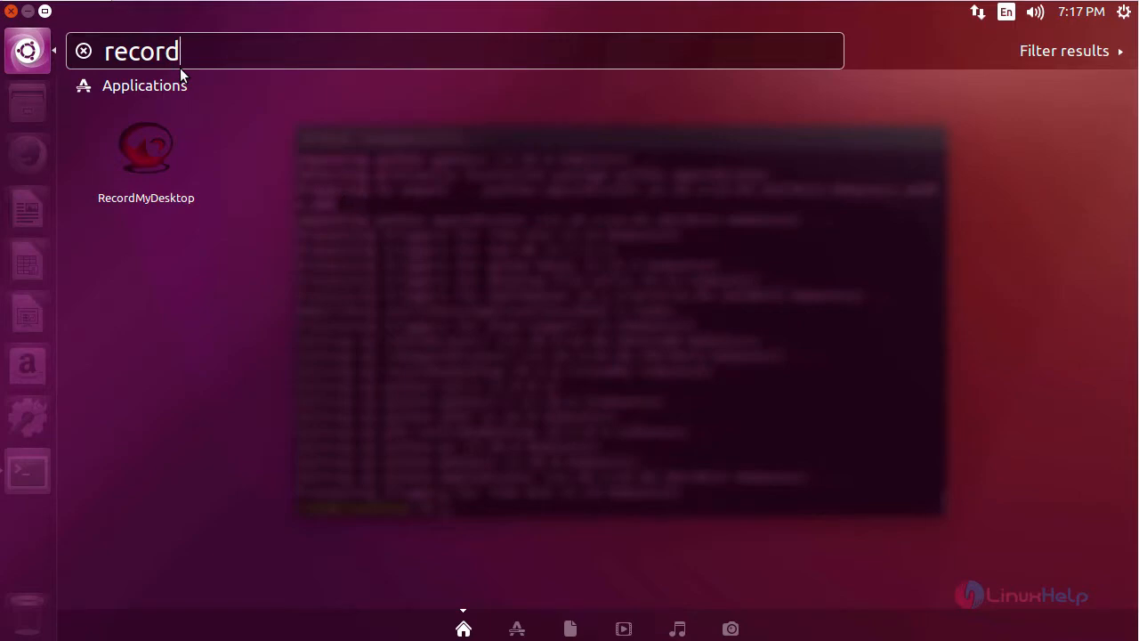
mouse_move(146, 145)
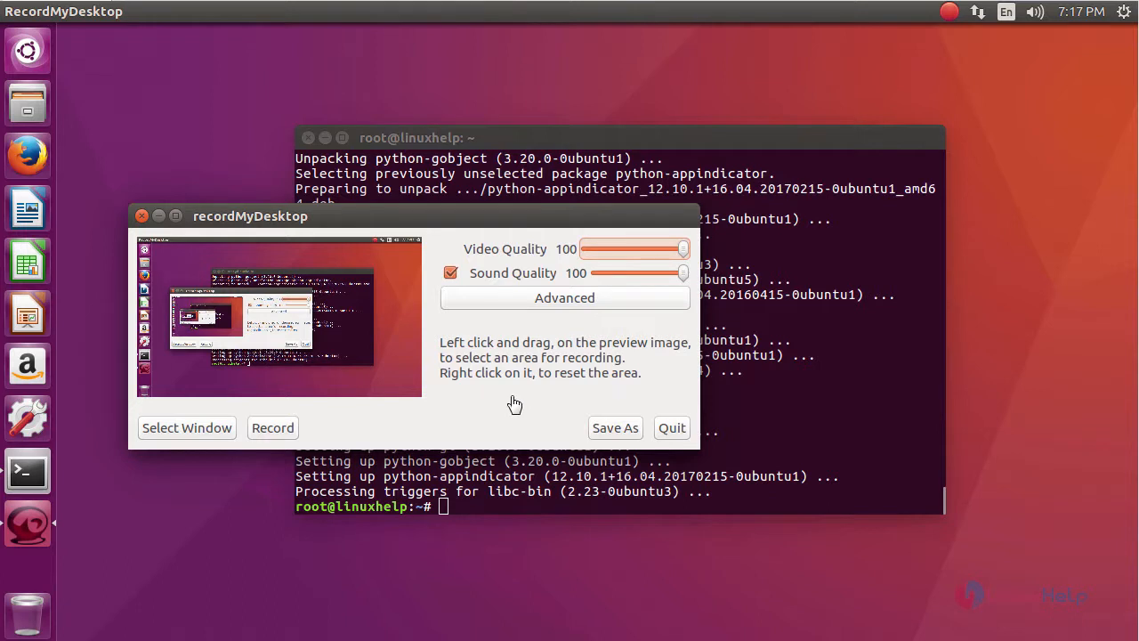
mouse_move(516, 406)
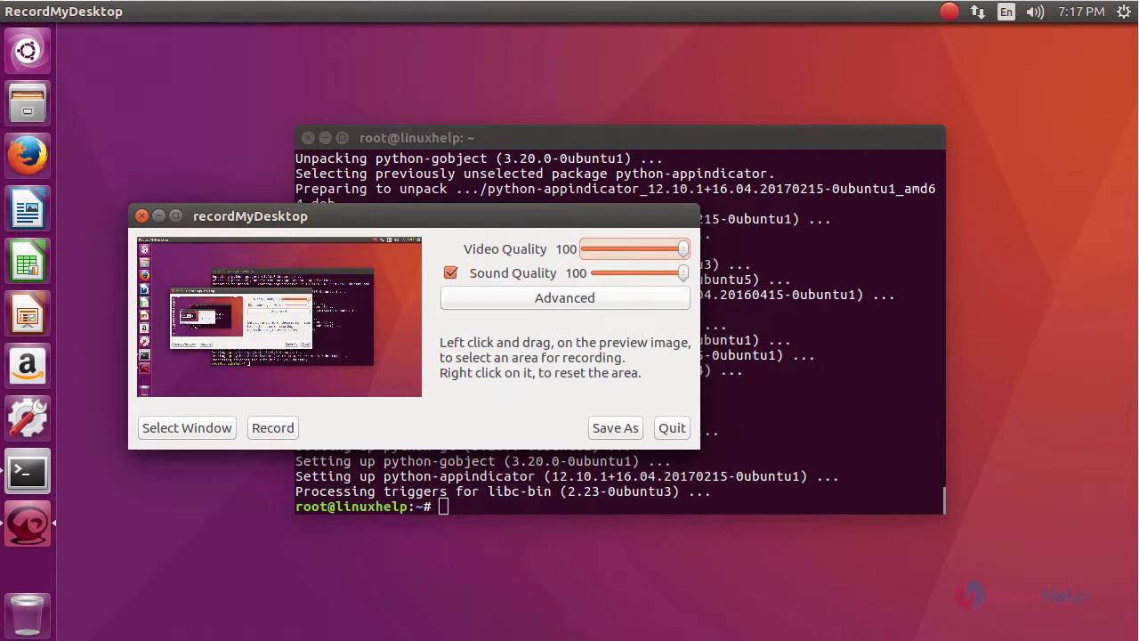